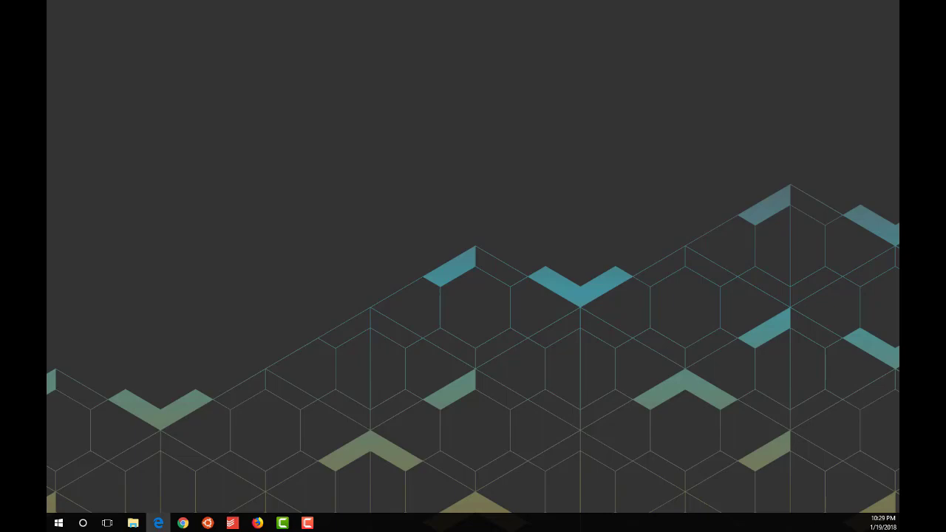
# - Launch Edge on the PIPP Planetary Imaging site and go to its Downloads page
pyautogui.click(159, 524)
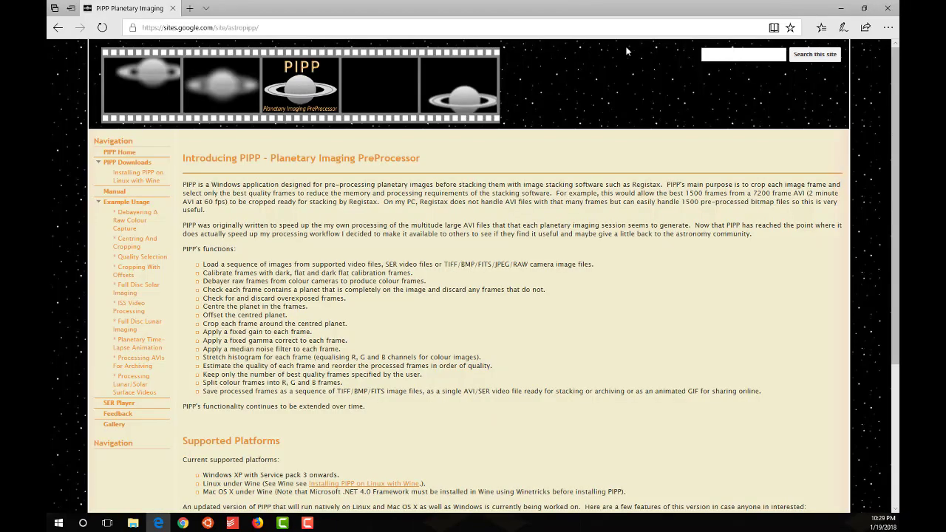
pyautogui.moveTo(195, 246)
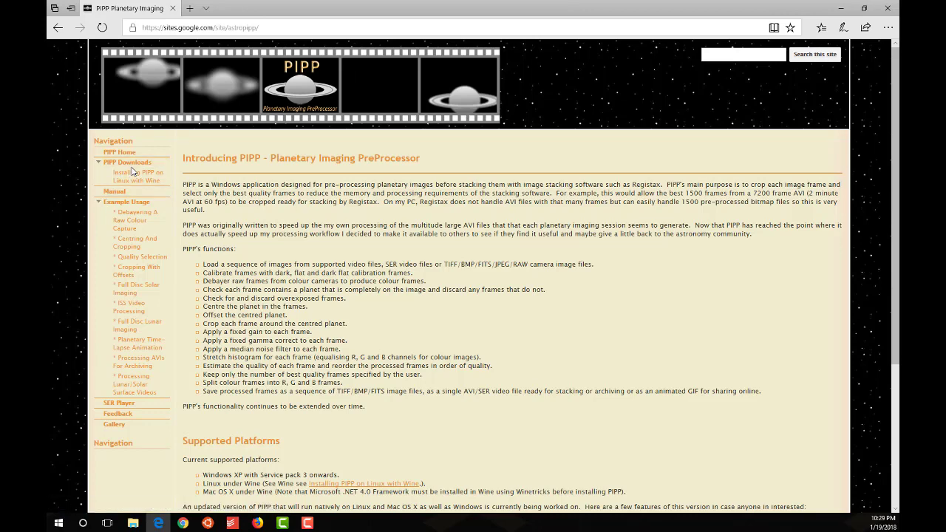
pyautogui.click(127, 162)
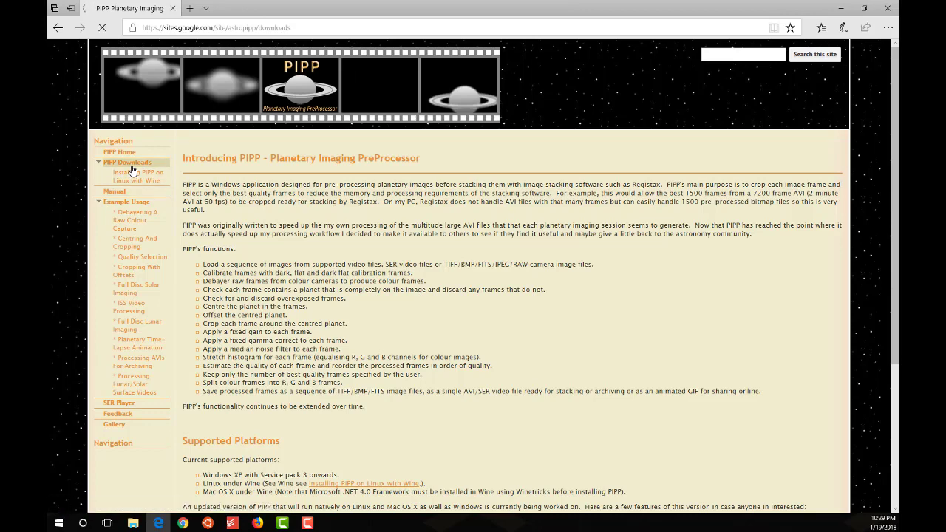
# - View the PIPP Downloads page listing 32-bit and 64-bit installers, then close Edge
pyautogui.click(127, 162)
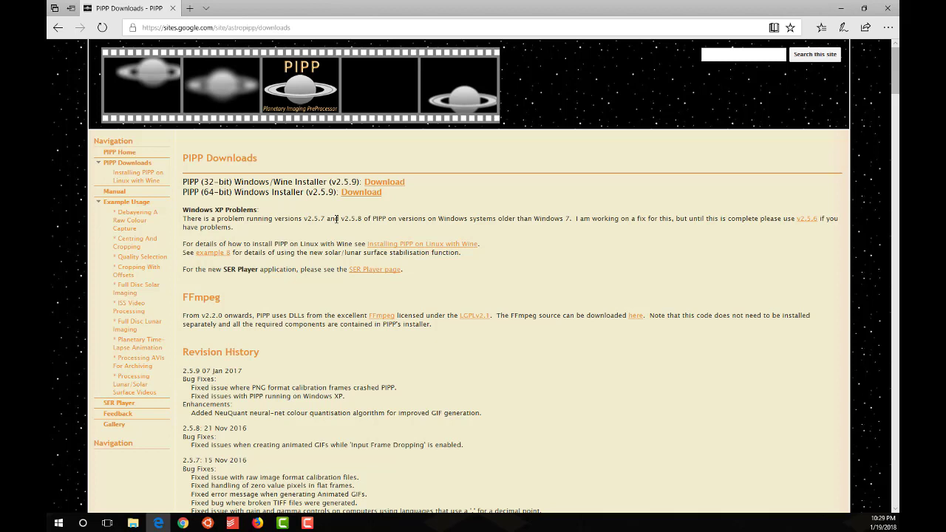
pyautogui.moveTo(299, 213)
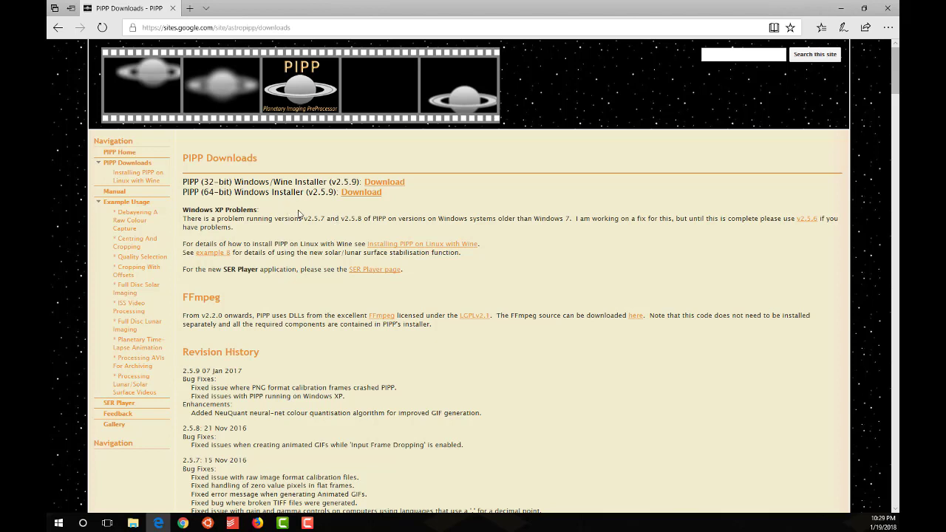
pyautogui.moveTo(313, 217)
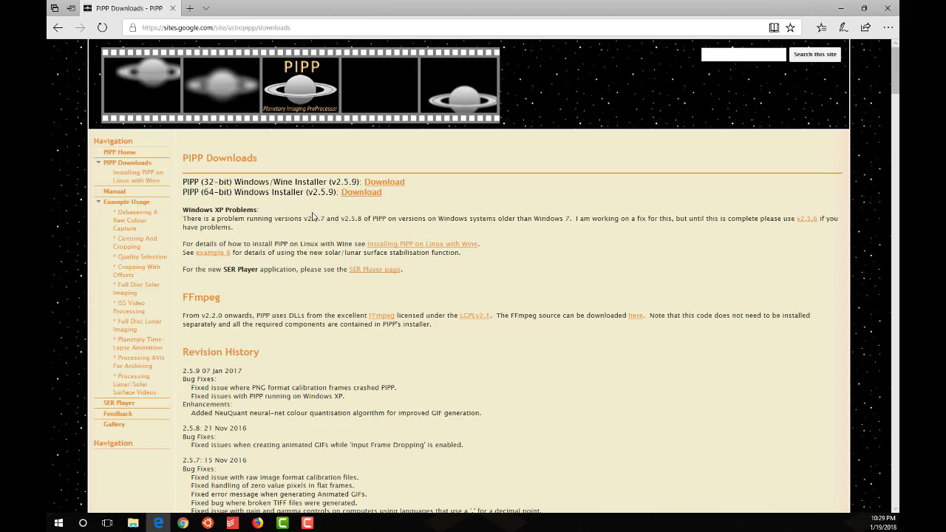
pyautogui.moveTo(383, 181)
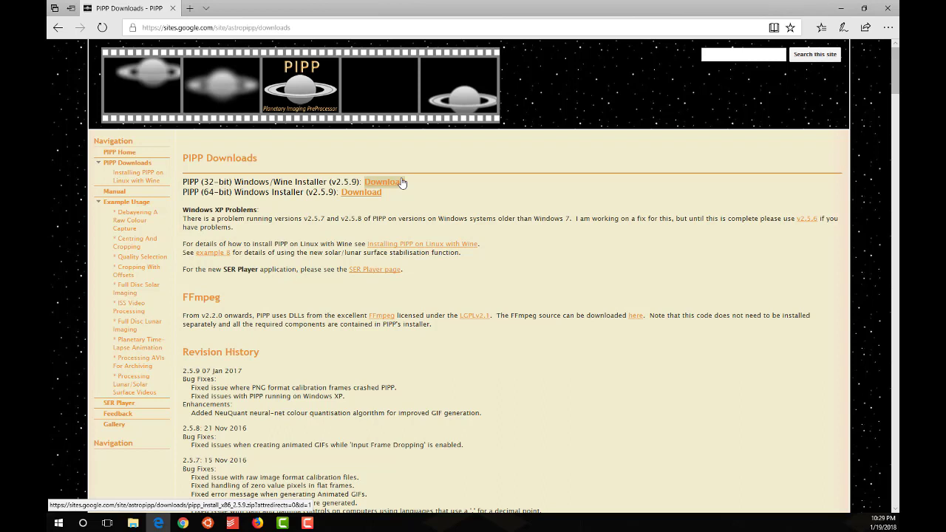
pyautogui.moveTo(303, 215)
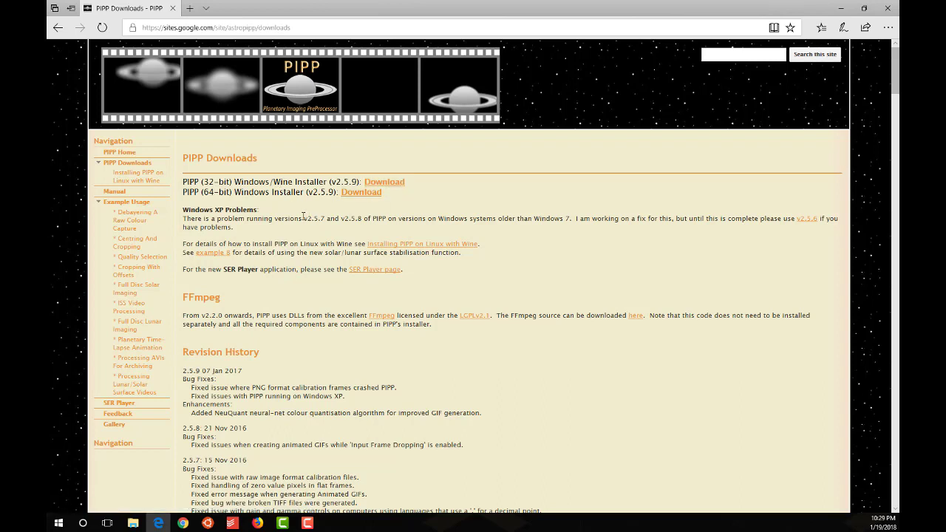
pyautogui.moveTo(136, 176)
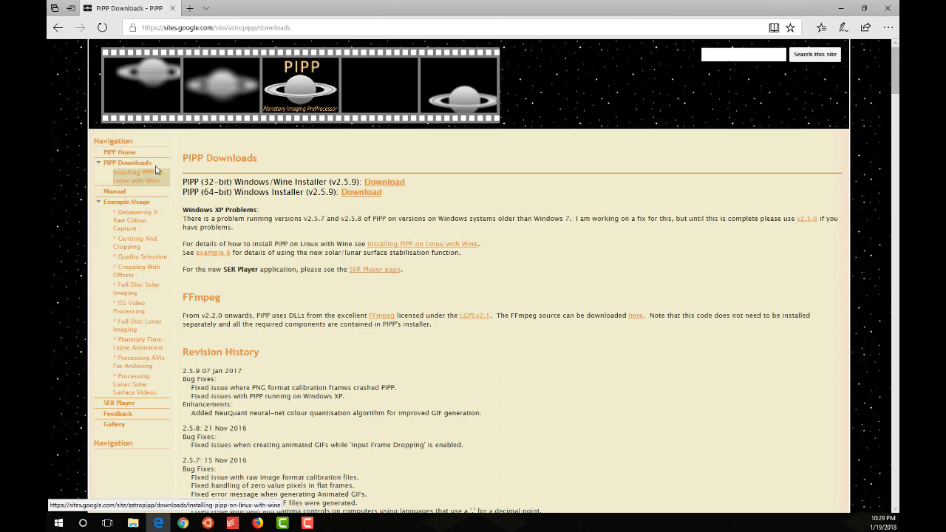
pyautogui.moveTo(143, 189)
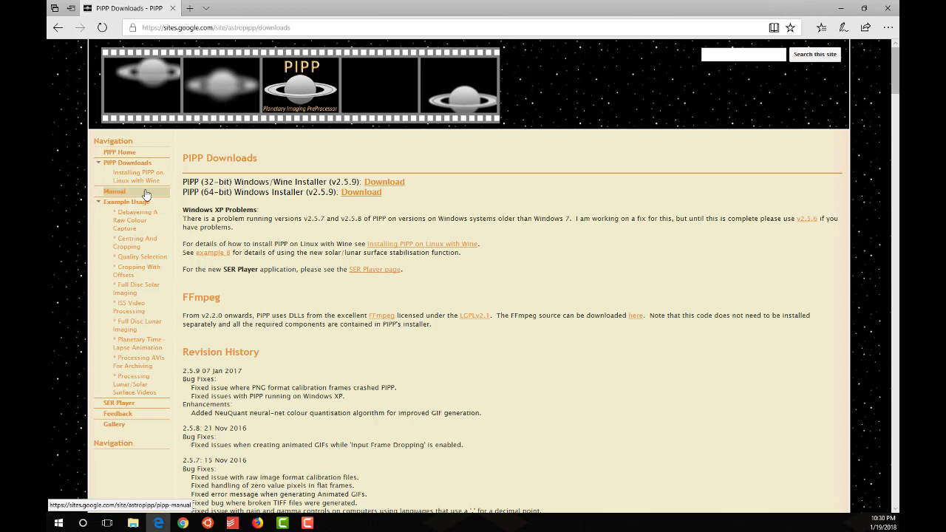
pyautogui.moveTo(774, 17)
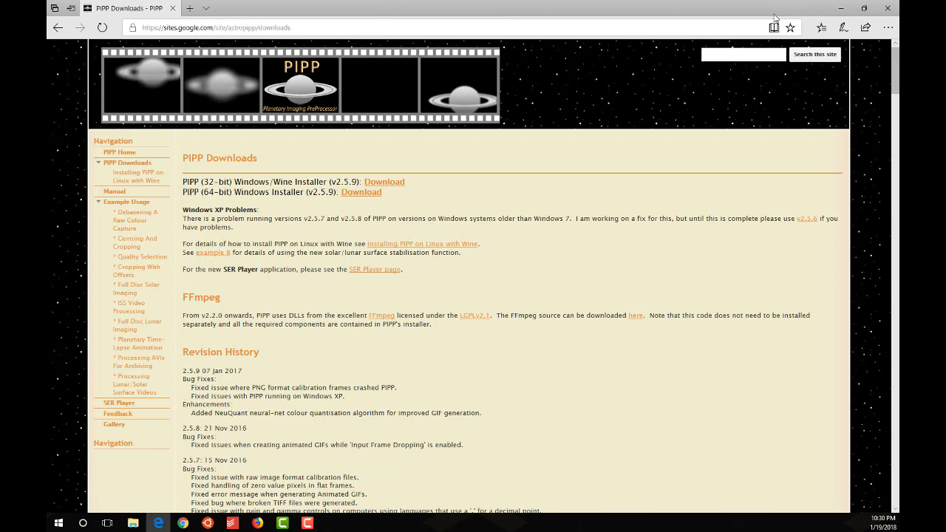
pyautogui.click(840, 8)
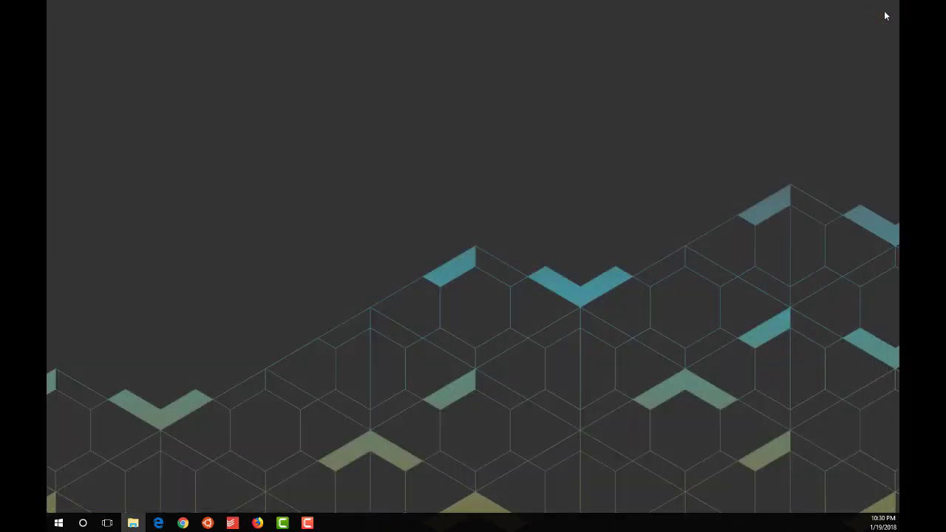
# - Launch PIPP and add the 5102-frame, 640x480 Jupiter AVI as a source file
pyautogui.click(331, 523)
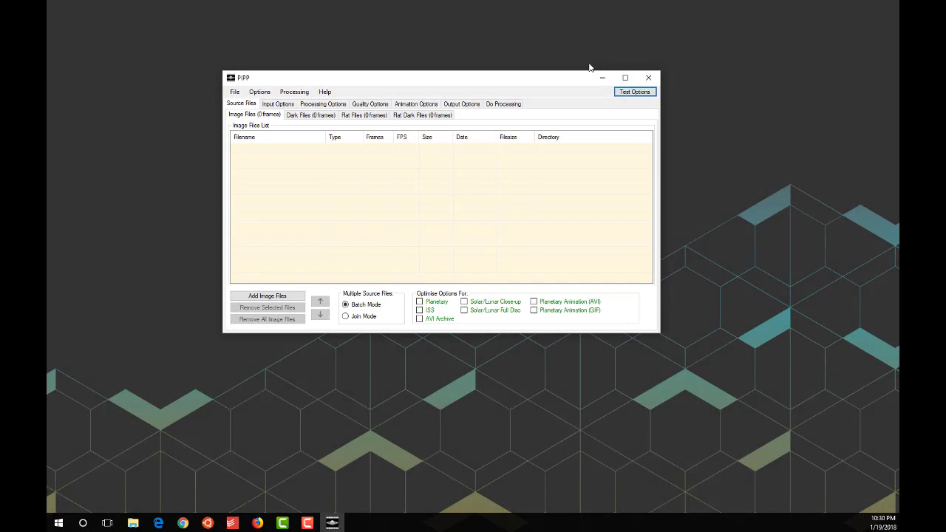
pyautogui.moveTo(715, 67)
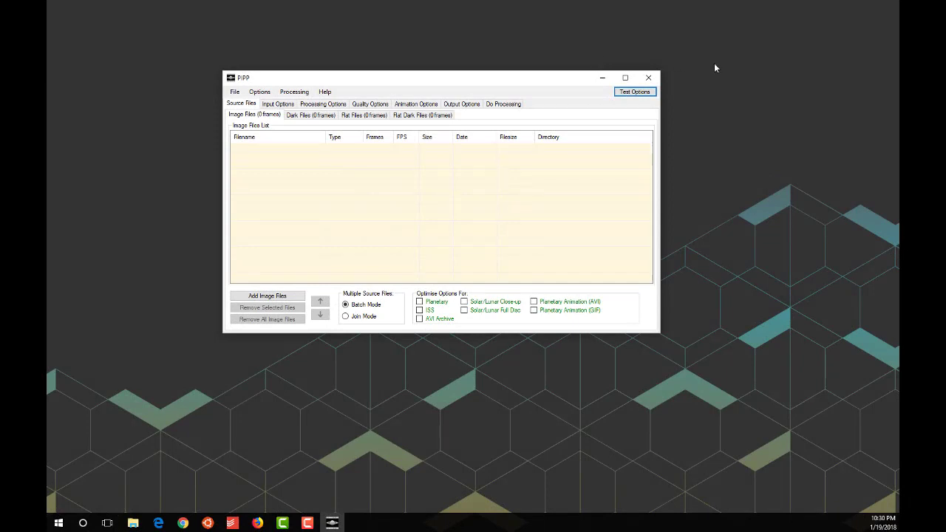
pyautogui.moveTo(680, 94)
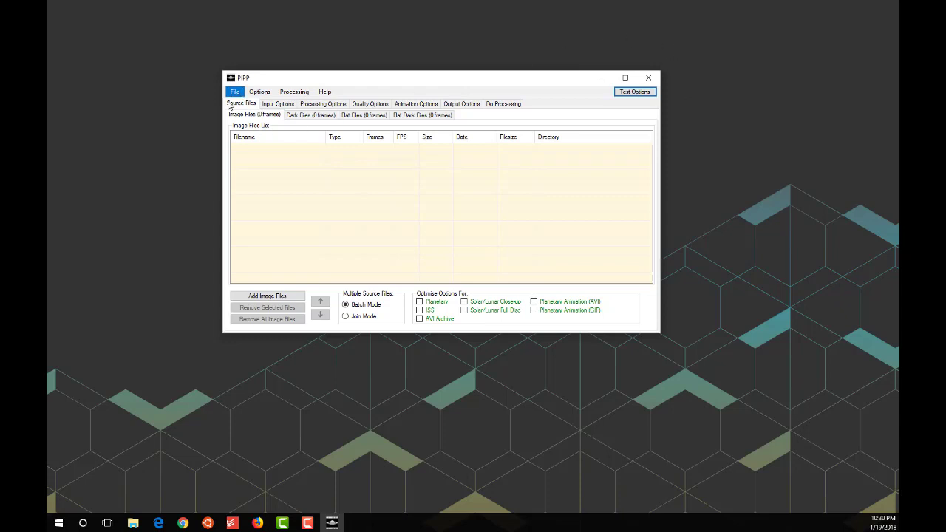
pyautogui.click(235, 92)
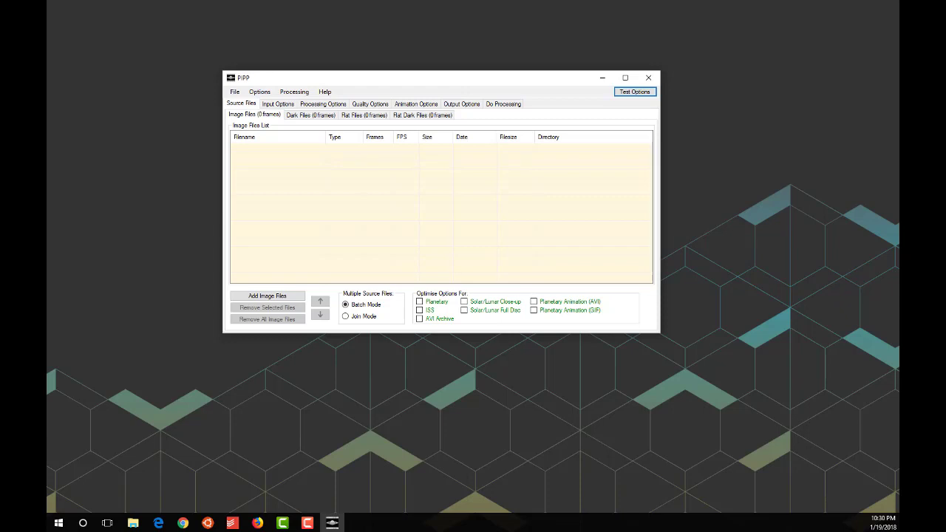
pyautogui.click(267, 296)
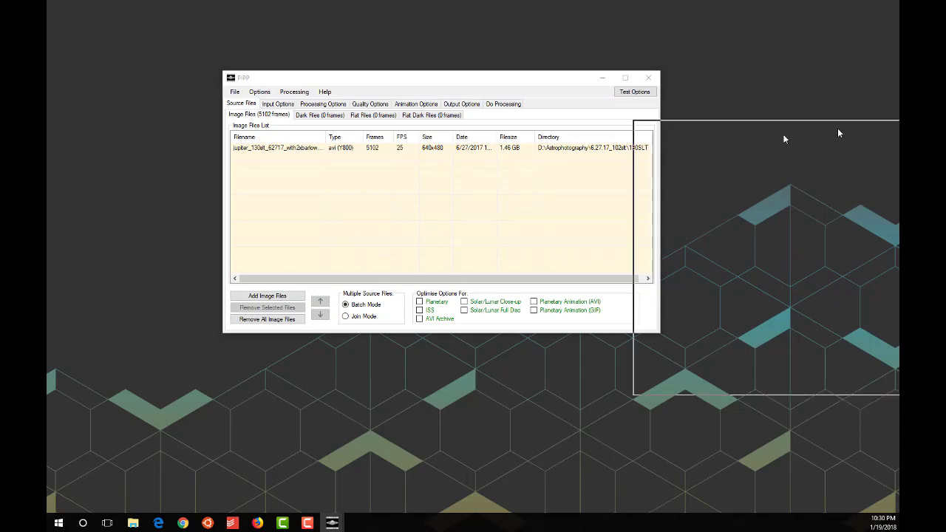
# - Preview the first Jupiter test frame, zooming to 50% and back to 100%, then close it
pyautogui.click(634, 91)
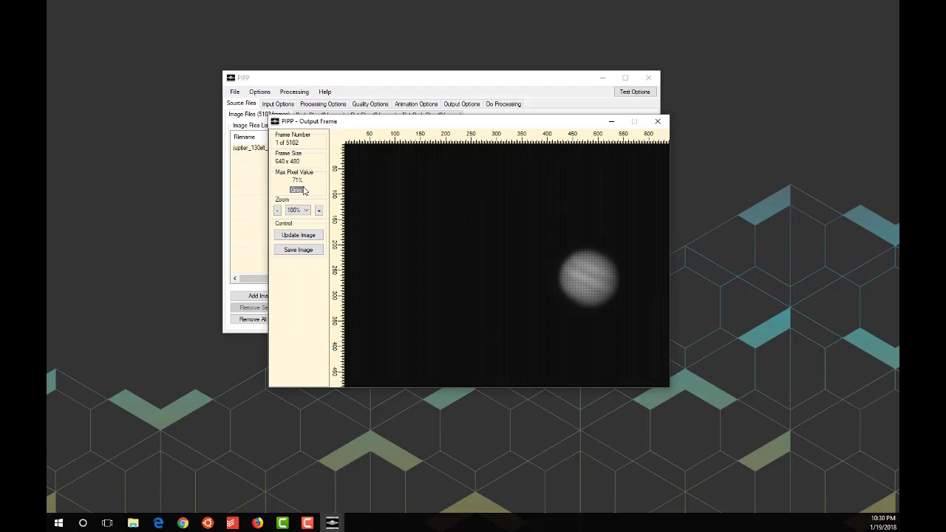
pyautogui.moveTo(353, 175)
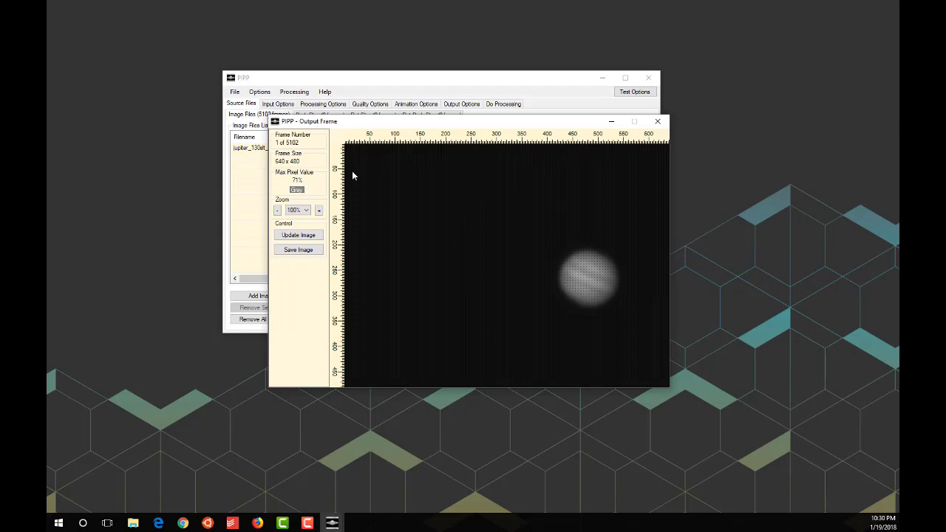
pyautogui.moveTo(471, 153)
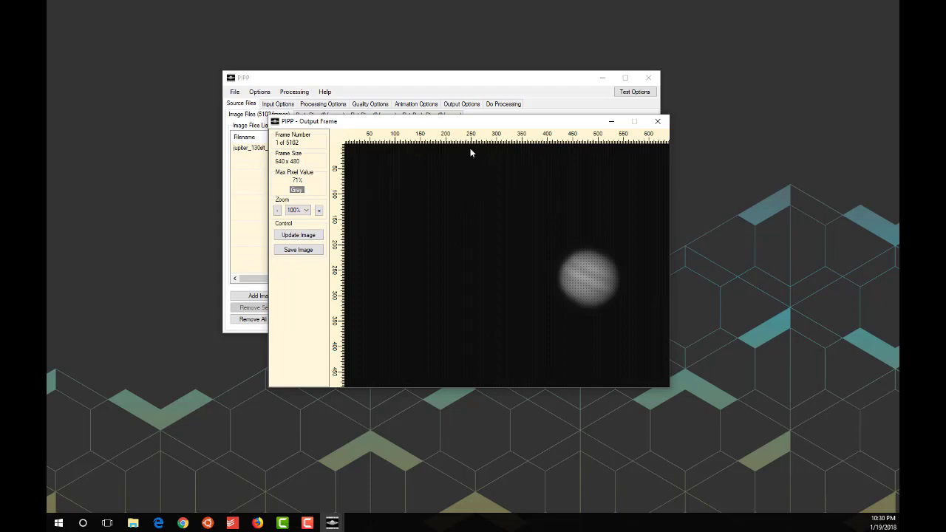
pyautogui.click(277, 210)
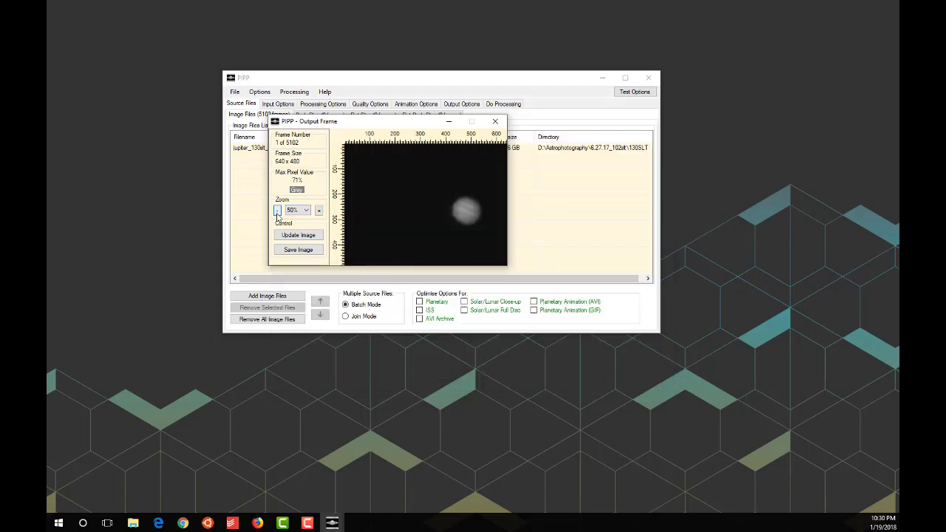
pyautogui.click(306, 210)
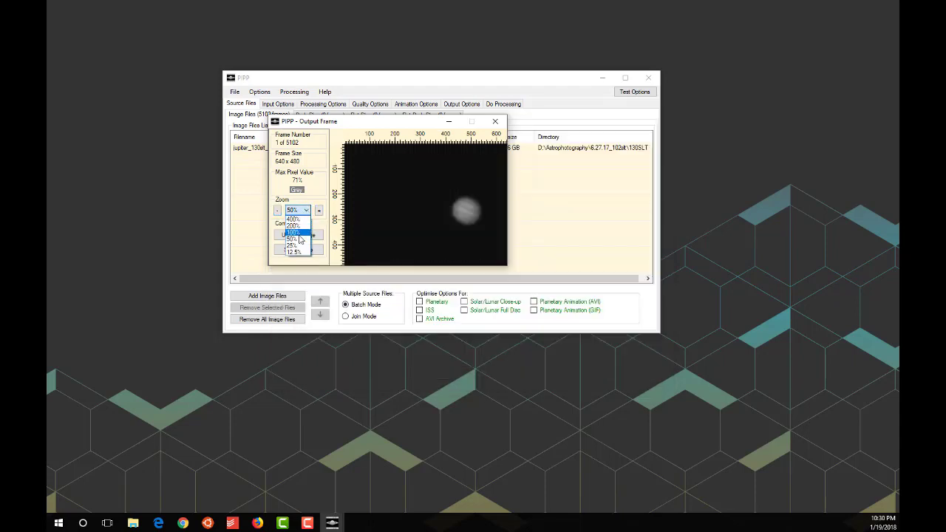
pyautogui.click(293, 232)
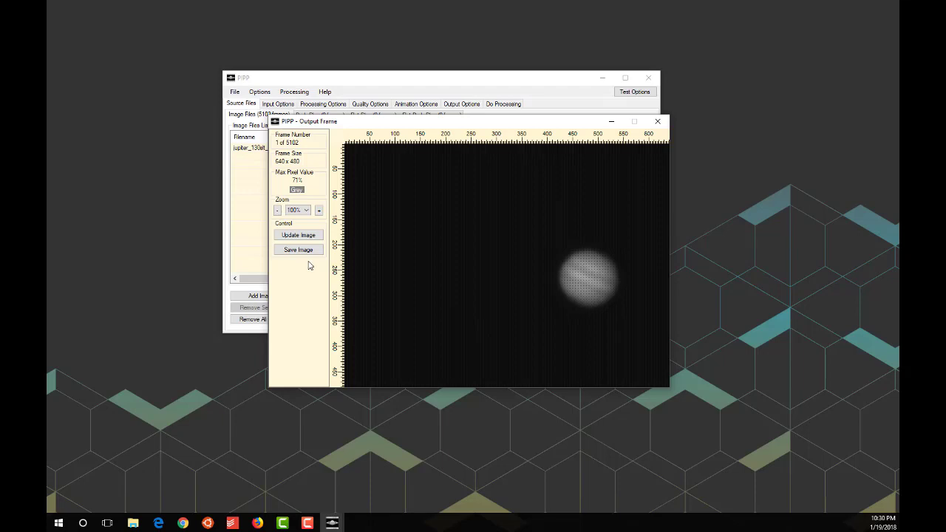
pyautogui.moveTo(305, 214)
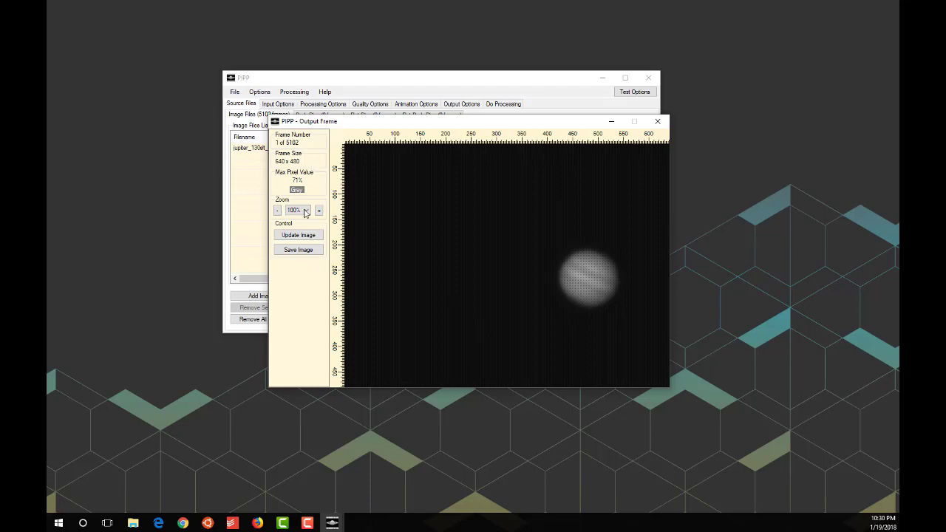
pyautogui.moveTo(658, 122)
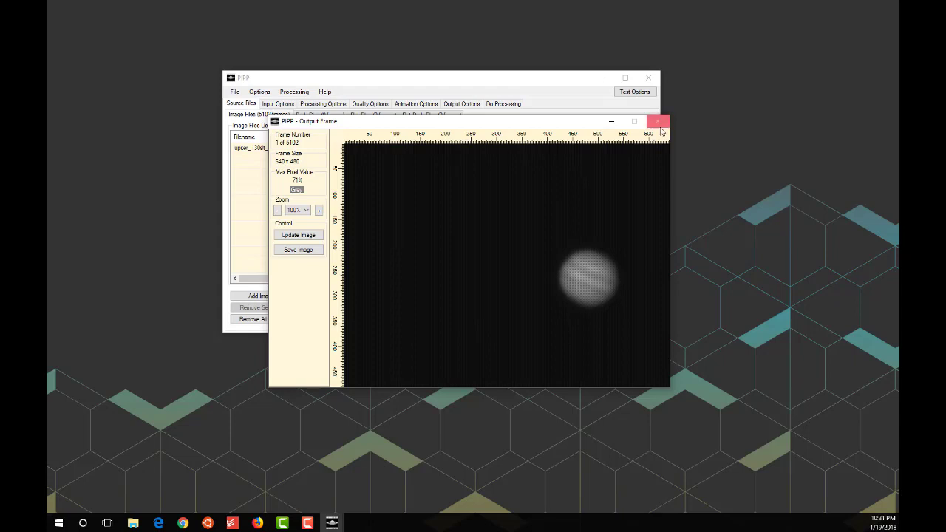
pyautogui.click(657, 121)
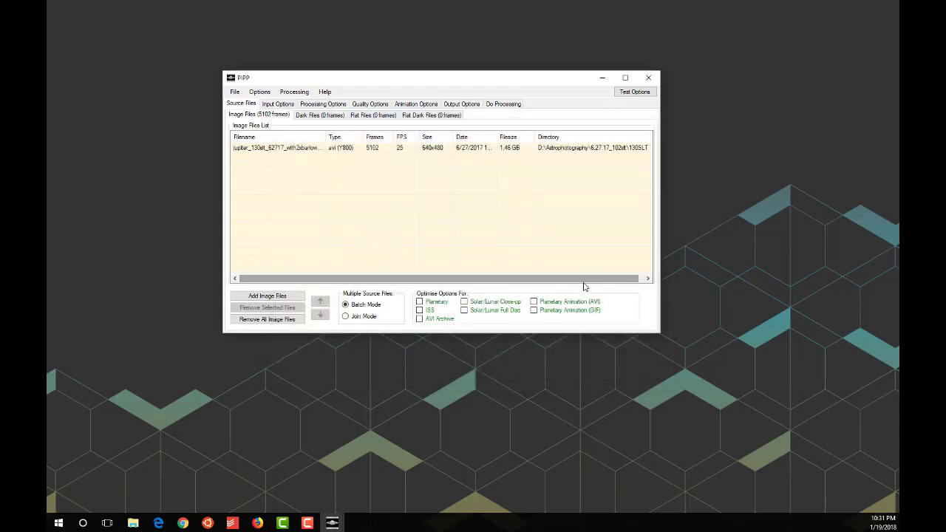
pyautogui.moveTo(461, 265)
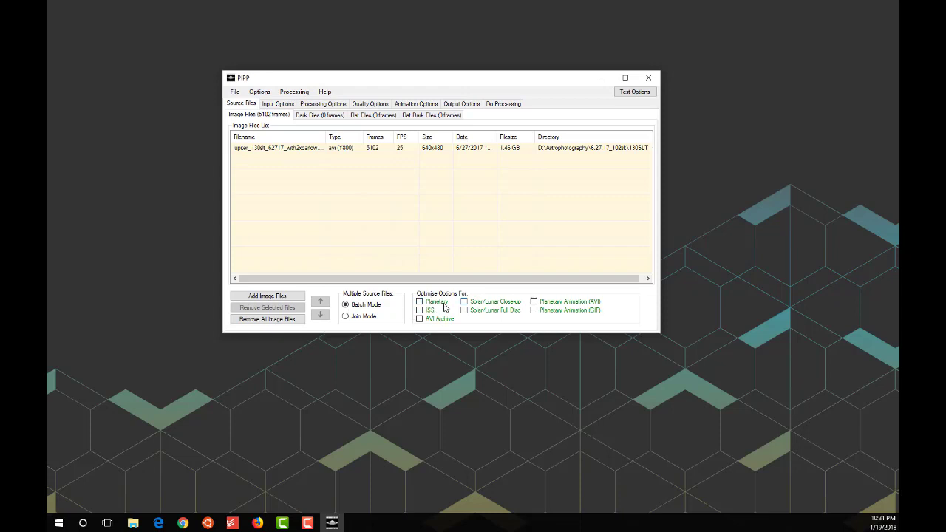
pyautogui.moveTo(560, 313)
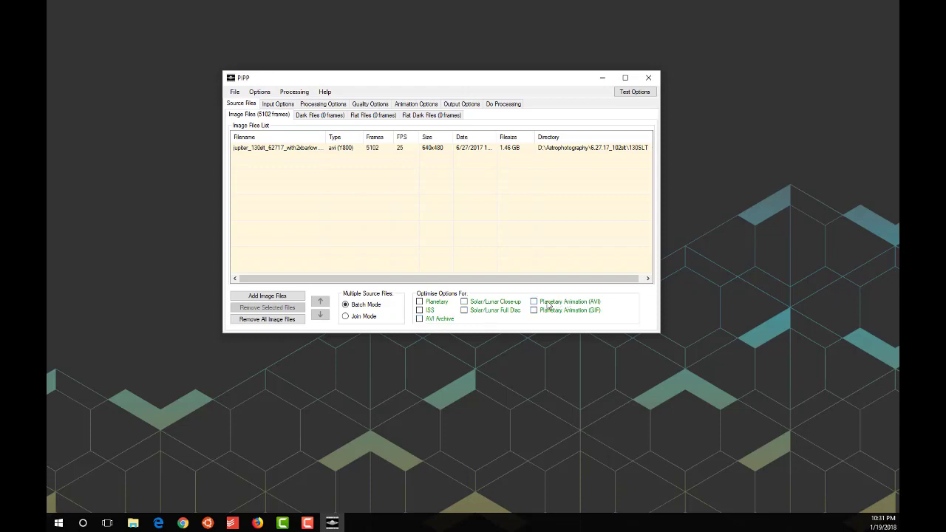
pyautogui.moveTo(601, 315)
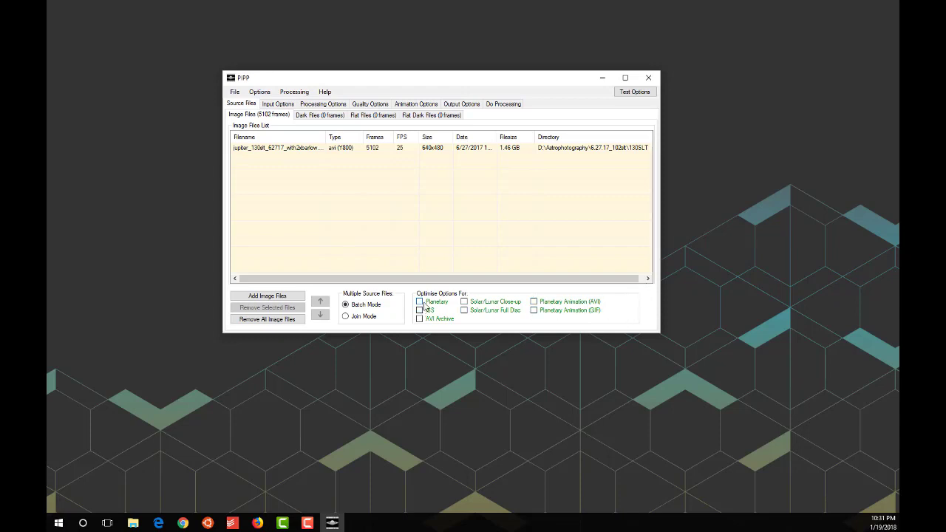
# - Tick the Planetary checkbox under Optimise Options For
pyautogui.click(420, 302)
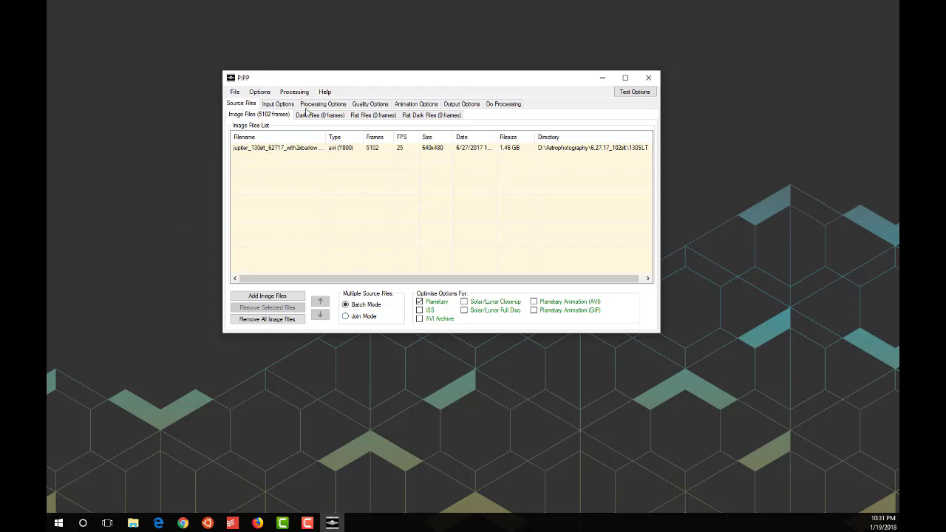
# - Review Processing Options: planetary stabilisation, object detection, centring and 448x448 cropping enabled
pyautogui.click(323, 103)
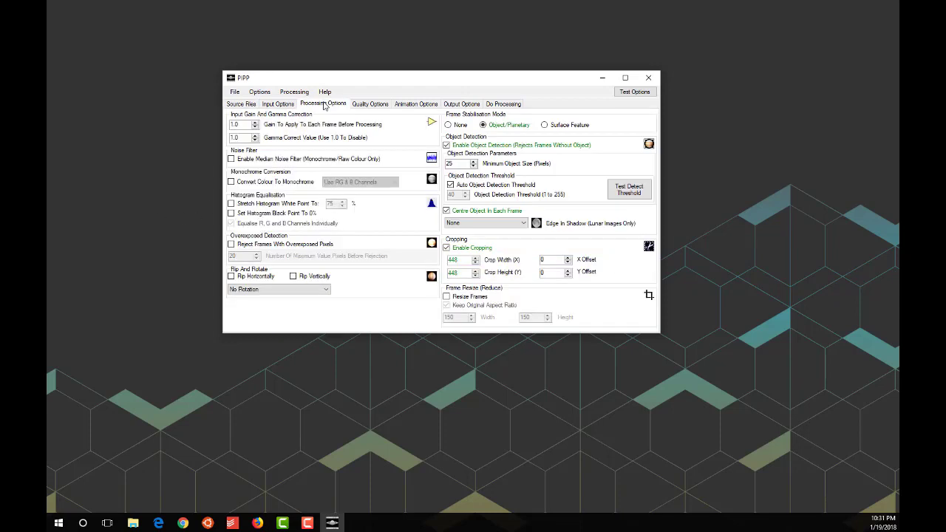
pyautogui.moveTo(274, 153)
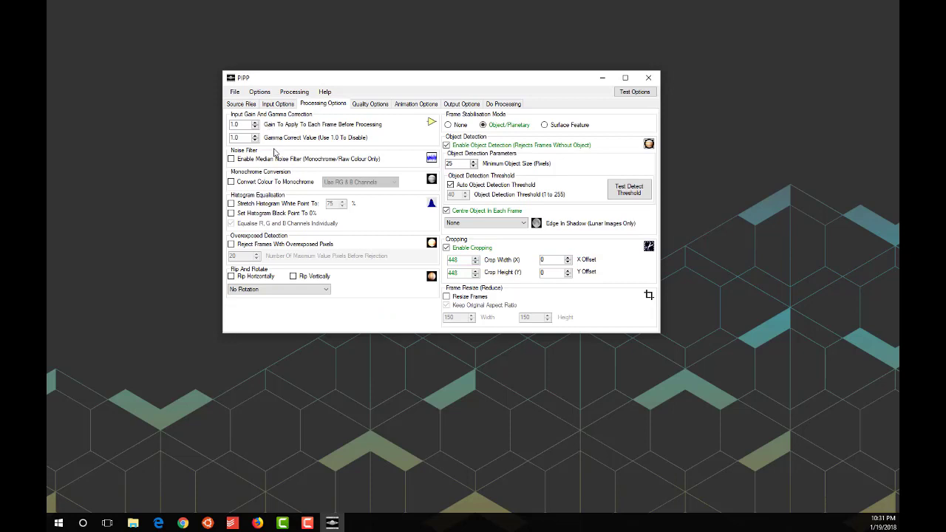
pyautogui.moveTo(578, 229)
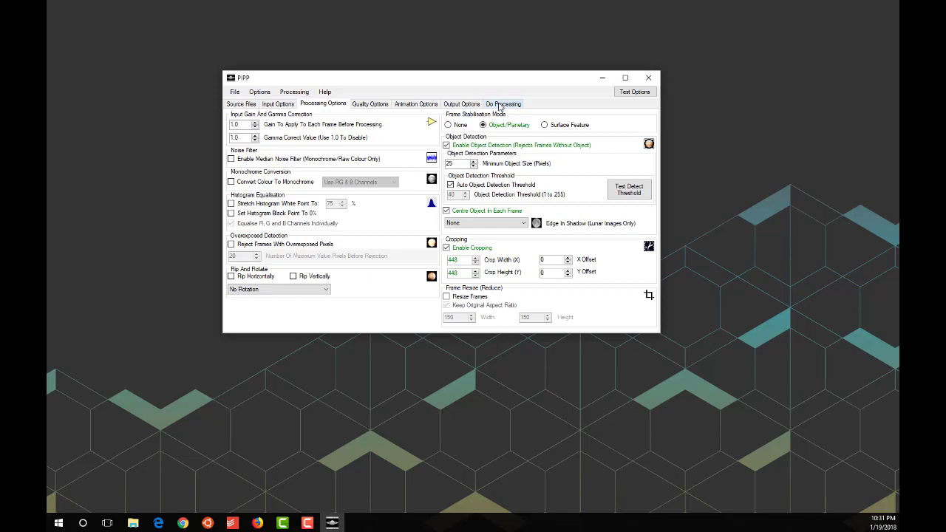
pyautogui.moveTo(496, 110)
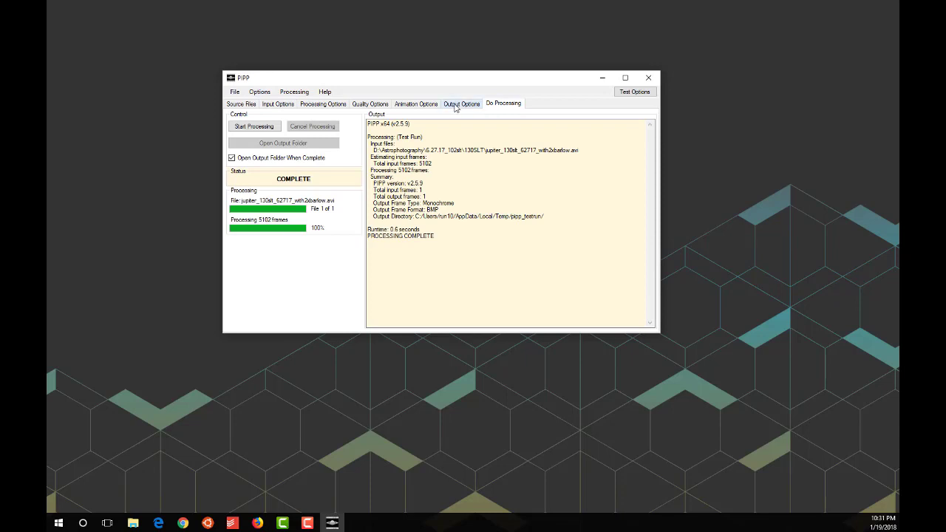
# - Check Output Options: AVI format, source file directory and dated pipp_ subfolder
pyautogui.click(461, 103)
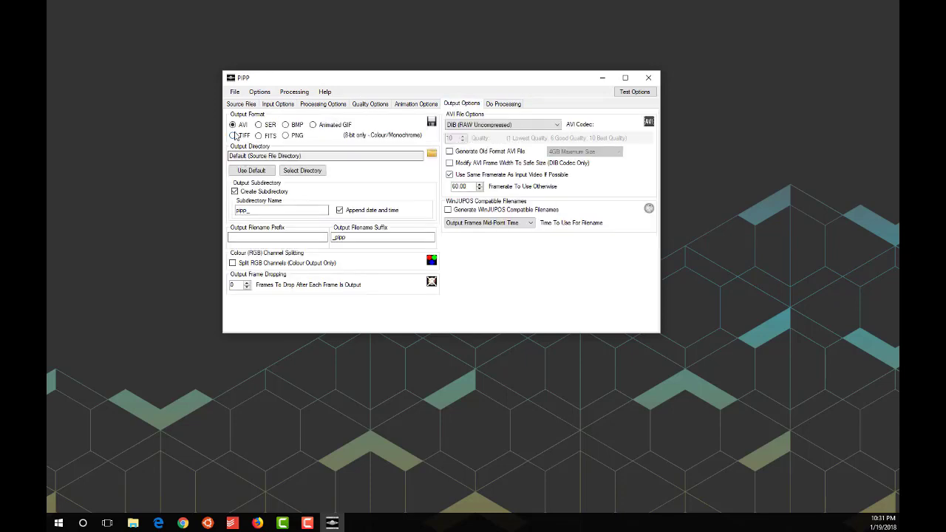
pyautogui.moveTo(233, 124)
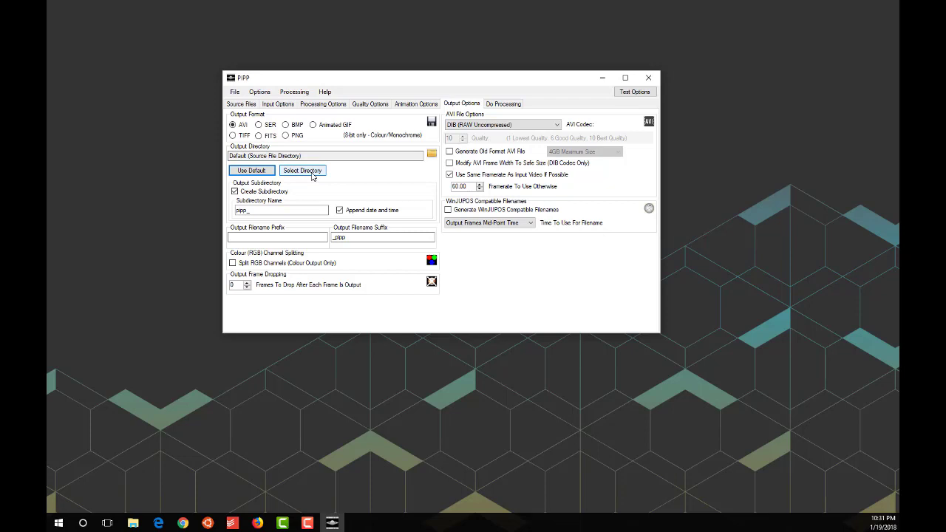
pyautogui.moveTo(305, 183)
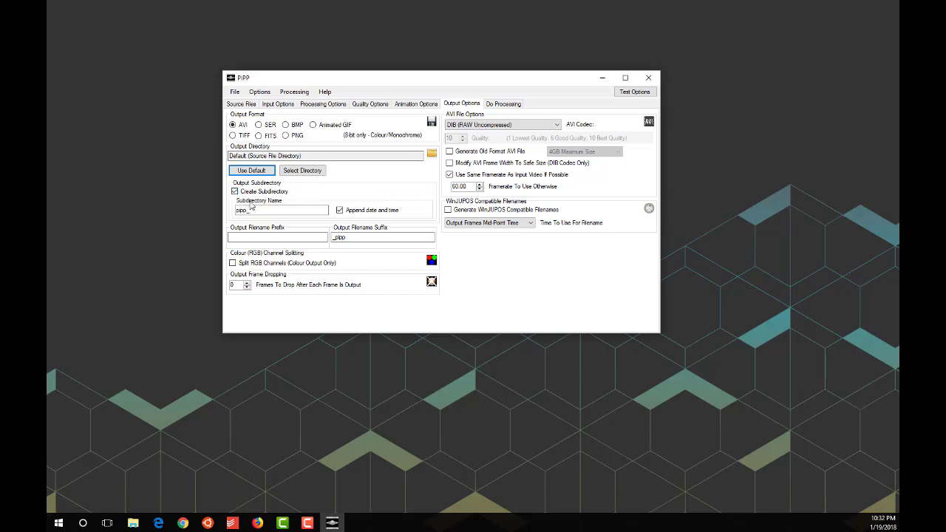
pyautogui.click(281, 209)
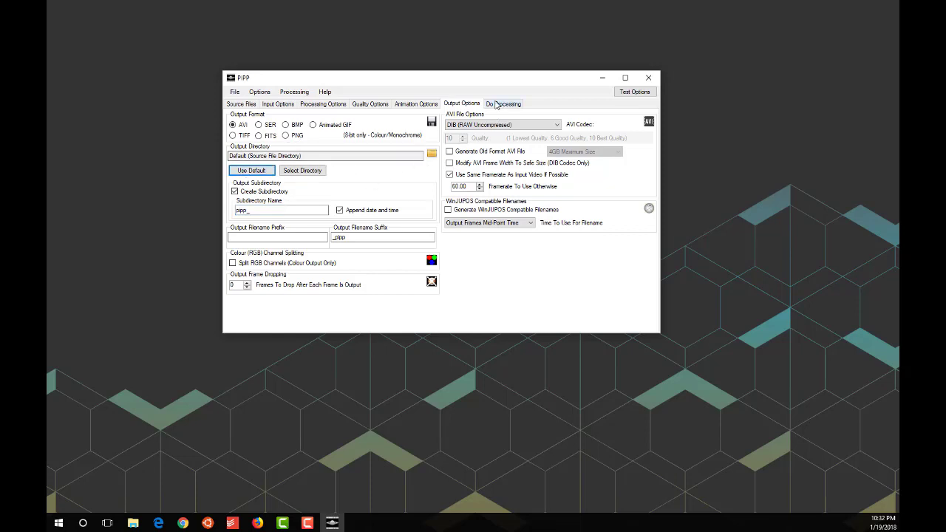
# - Start processing the Jupiter video and wait until the status reads COMPLETE
pyautogui.click(503, 104)
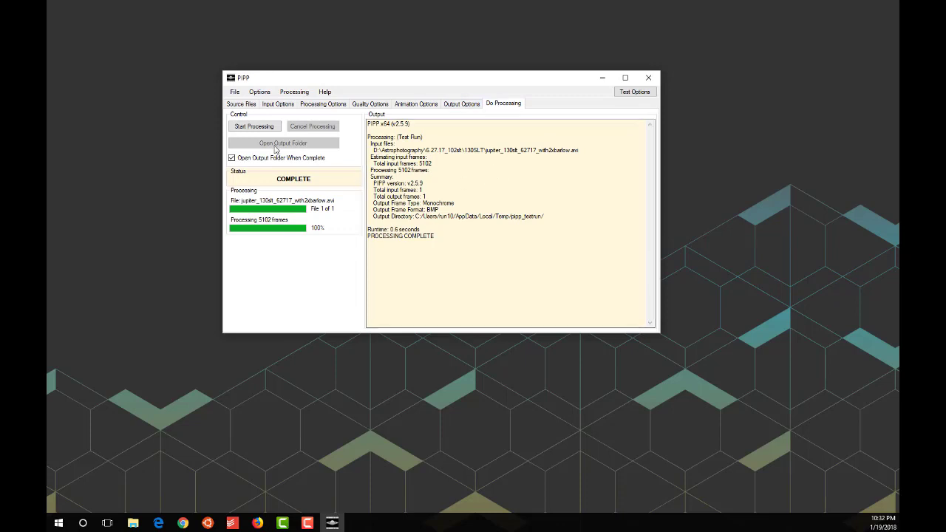
pyautogui.moveTo(276, 132)
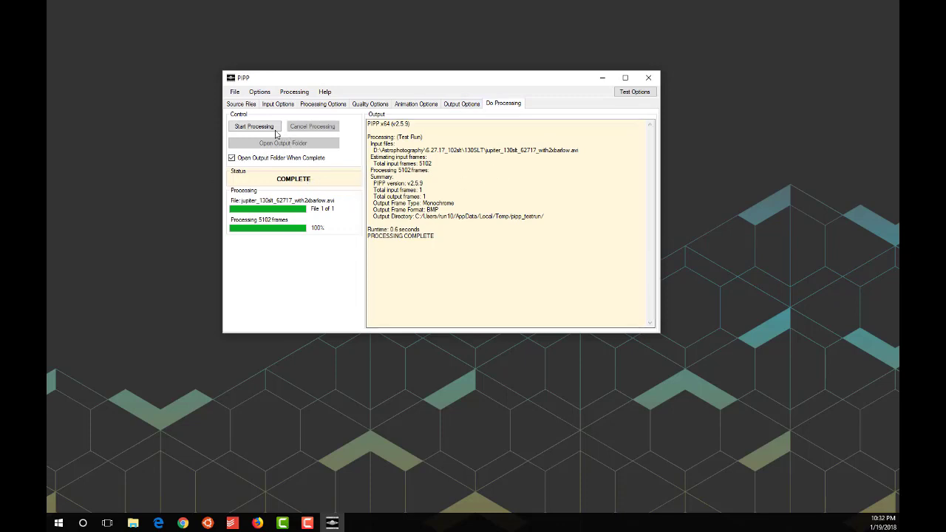
pyautogui.click(254, 126)
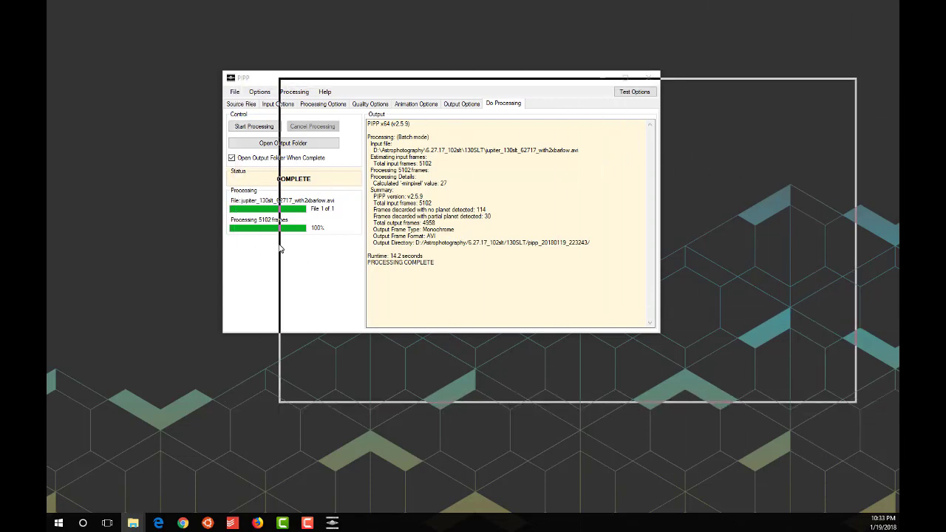
# - Play the processed Jupiter AVI from the pipp_20180119_223243 output folder
pyautogui.click(283, 143)
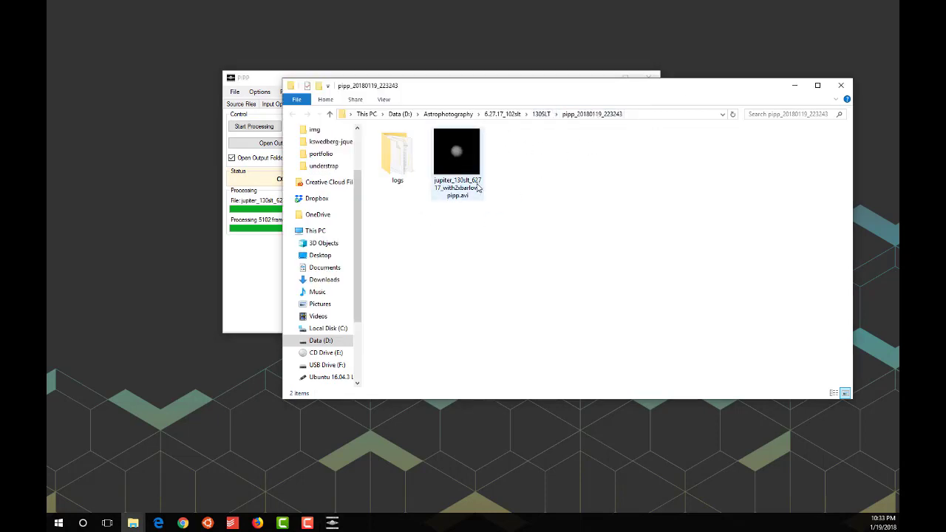
pyautogui.click(456, 153)
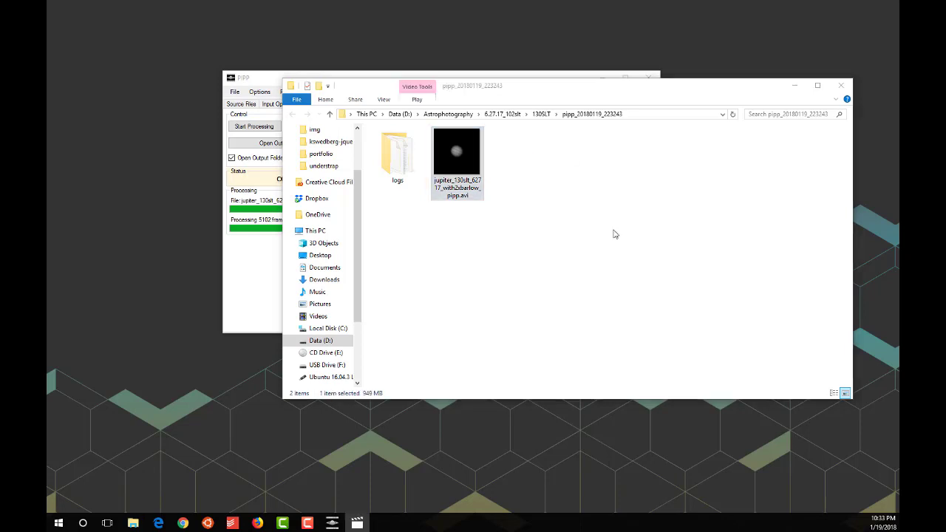
pyautogui.doubleClick(456, 151)
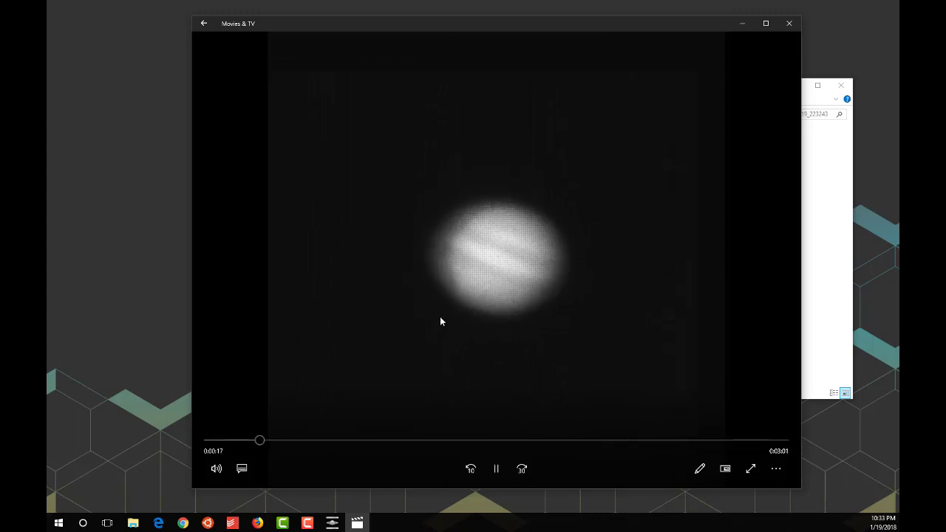
pyautogui.moveTo(680, 172)
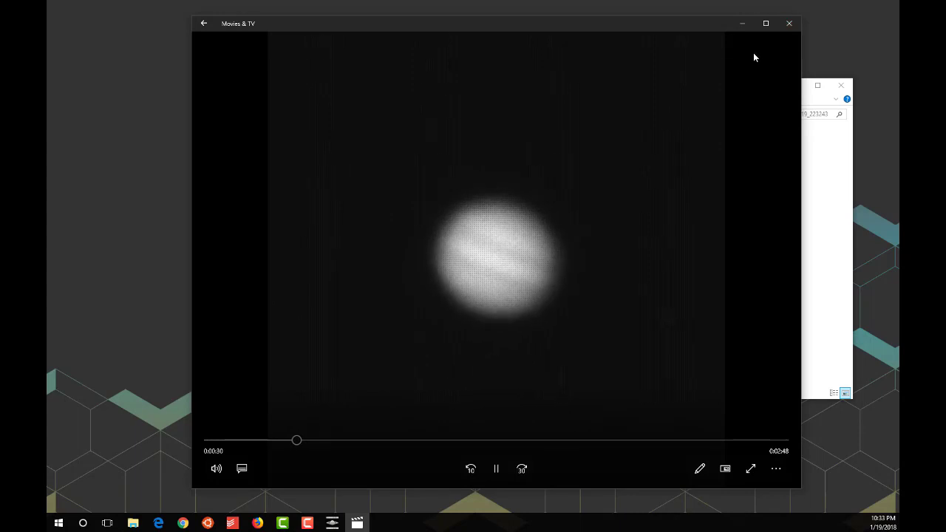
pyautogui.moveTo(789, 23)
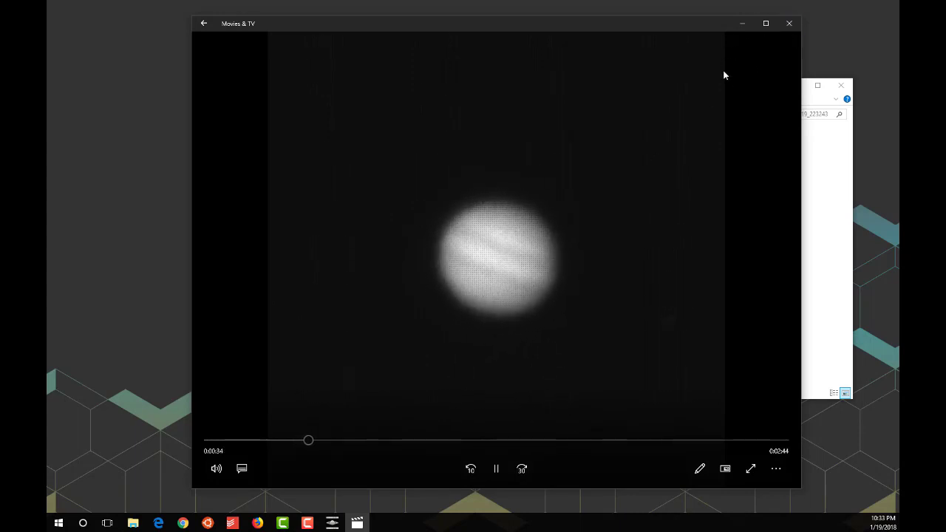
pyautogui.moveTo(658, 224)
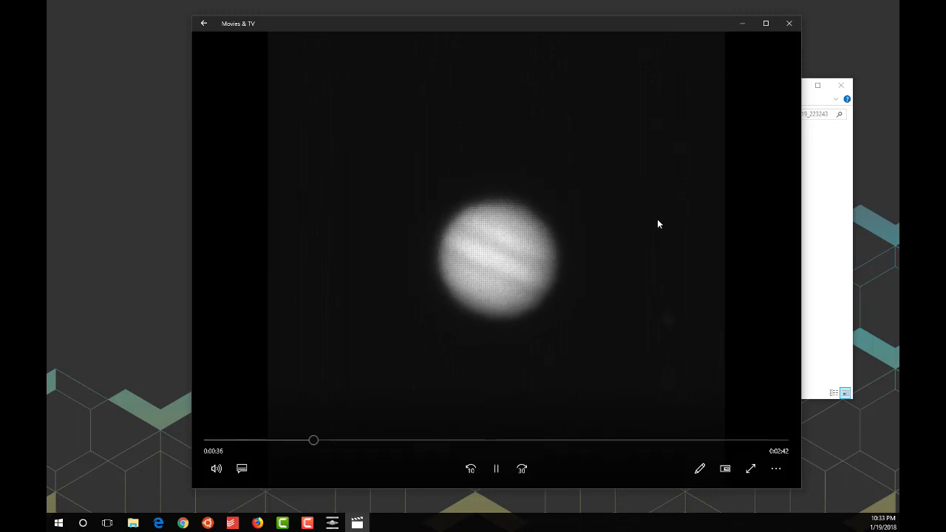